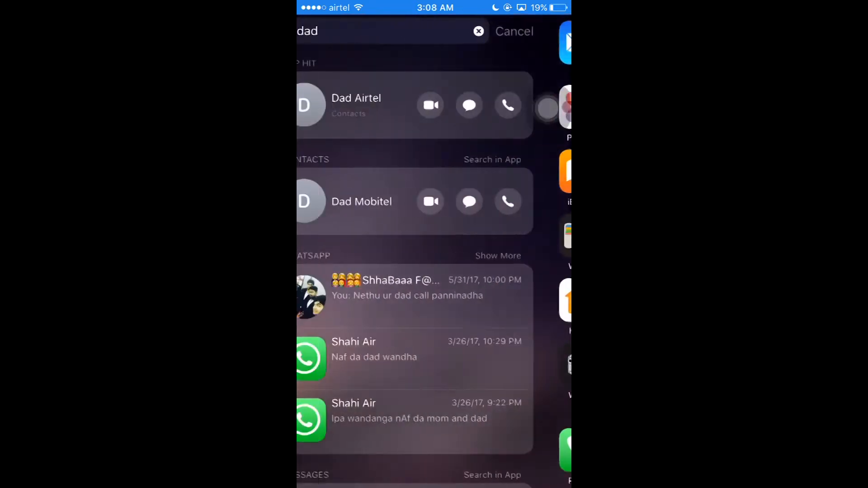
- Search Spotlight for facebook, review the results, then clear the field to show Siri app suggestions
{"action": "left_click", "coordinate": [514, 31]}
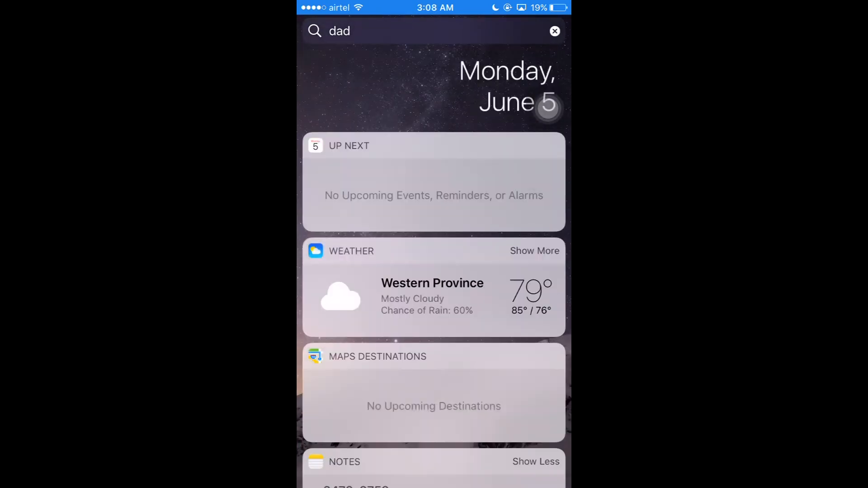
{"action": "left_click", "coordinate": [555, 30]}
{"action": "type", "text": "faceboo"}
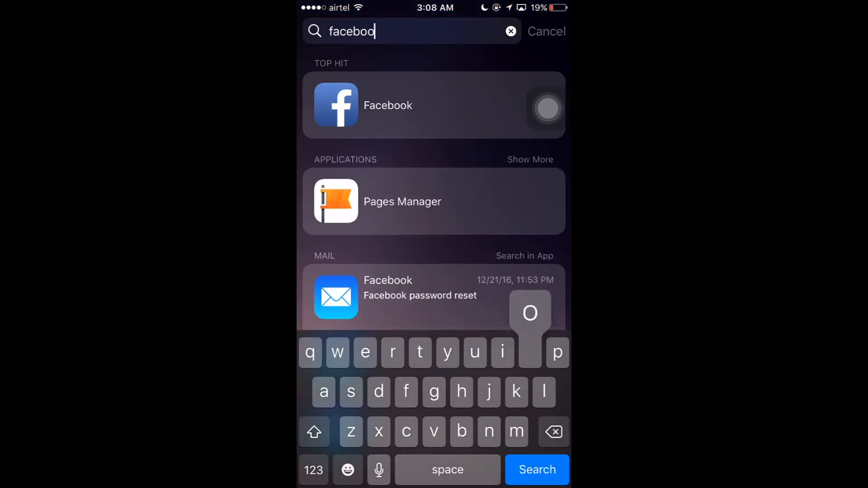
{"action": "type", "text": "k"}
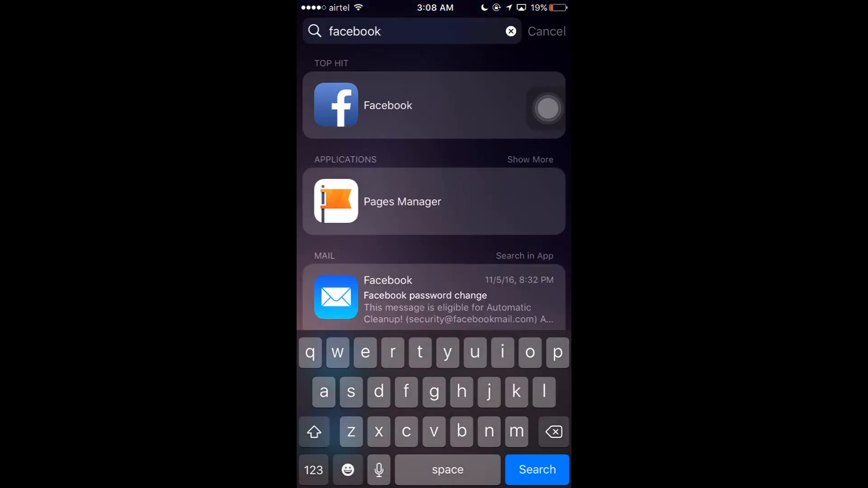
{"action": "scroll", "scroll_direction": "down", "scroll_amount": 3}
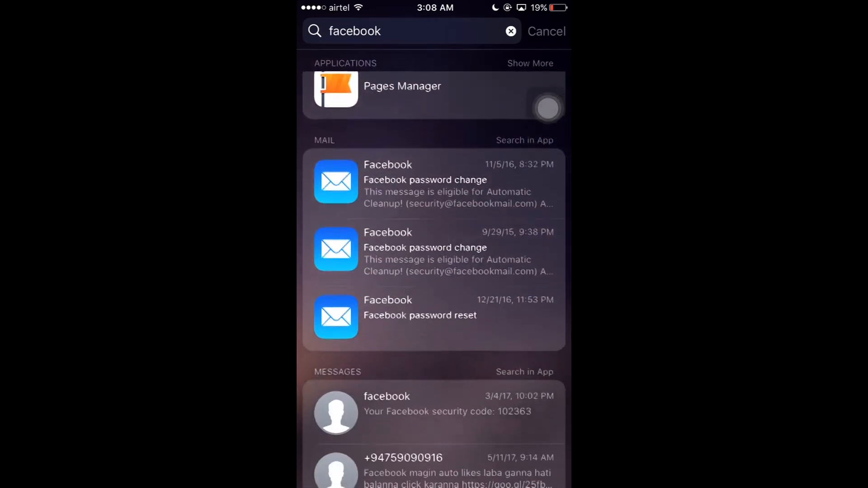
{"action": "scroll", "scroll_direction": "down", "scroll_amount": 3}
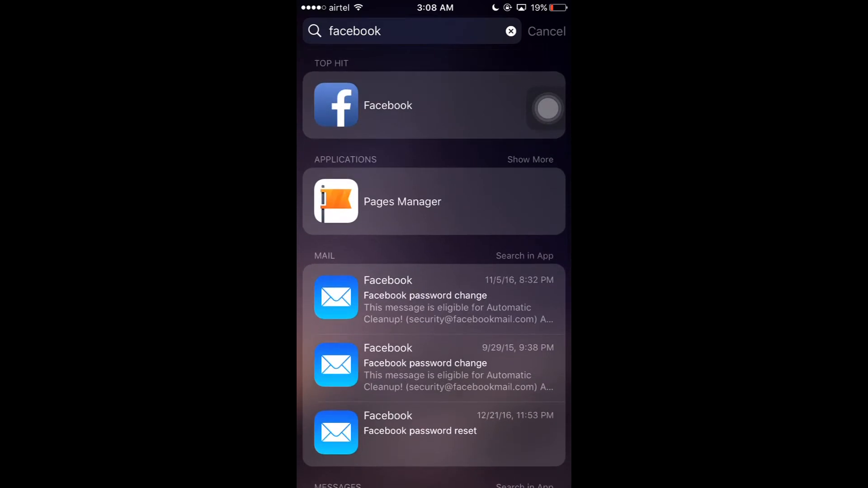
{"action": "left_click", "coordinate": [510, 31]}
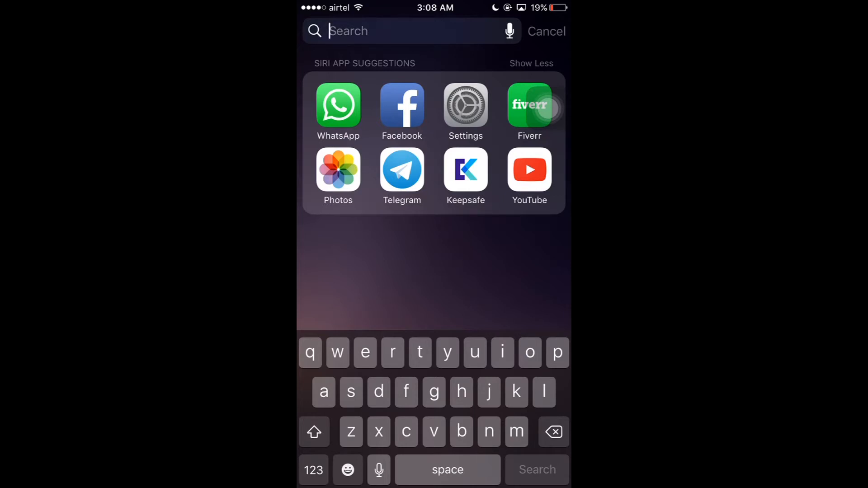
- Search Spotlight for 'dad' to list contact and message matches, then cancel back to the home screen
{"action": "type", "text": "dad"}
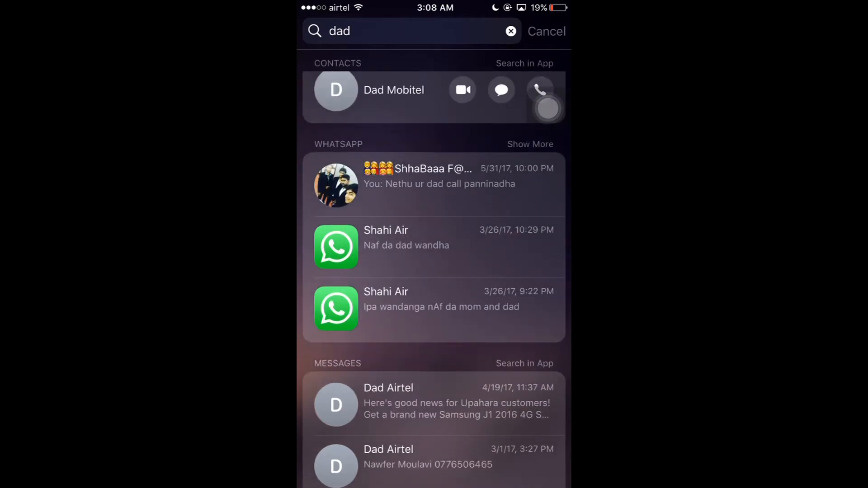
{"action": "left_click", "coordinate": [510, 31]}
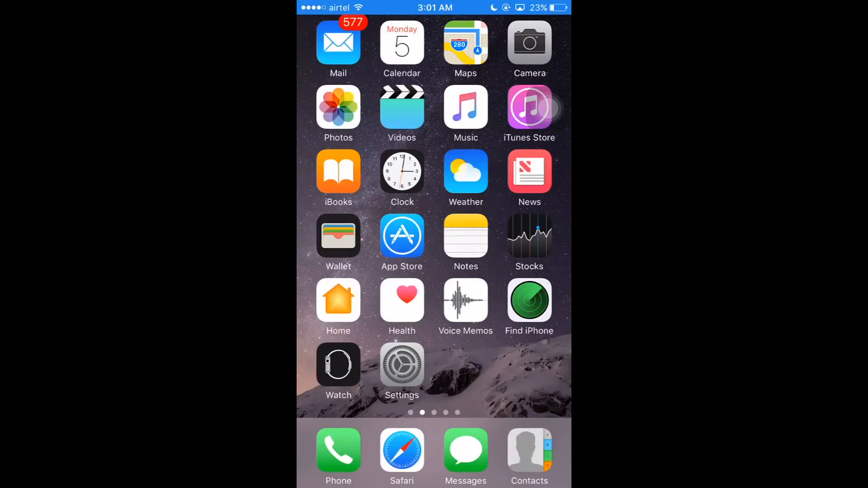
- Swipe across home screen pages and into Today View listing Up Next, Weather, Maps Destinations and Notes
{"action": "scroll", "scroll_direction": "left", "scroll_amount": 3}
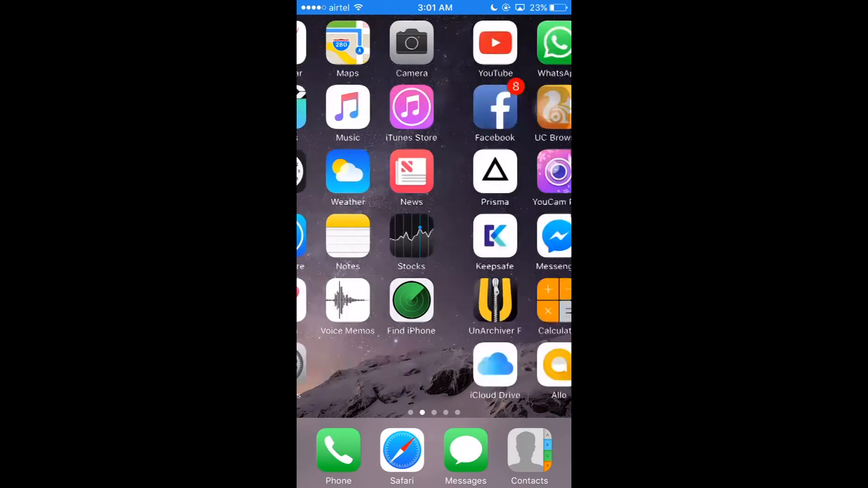
{"action": "scroll", "scroll_direction": "left", "scroll_amount": 3}
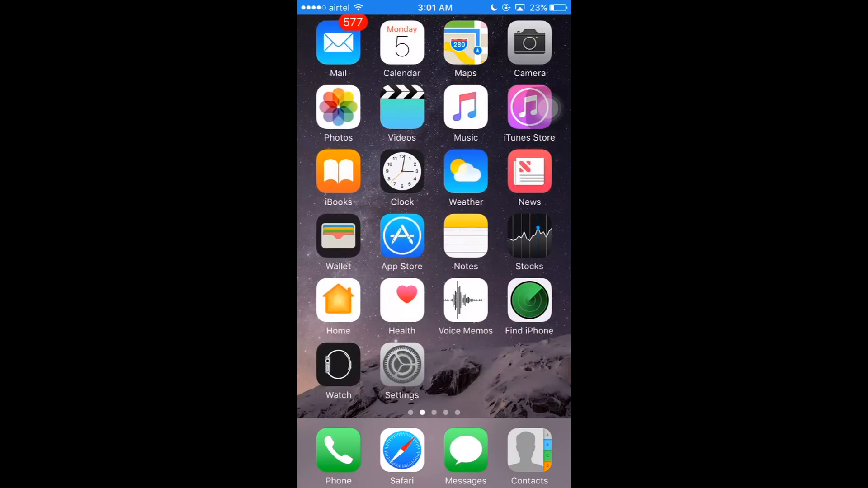
{"action": "scroll", "scroll_direction": "right", "scroll_amount": 3}
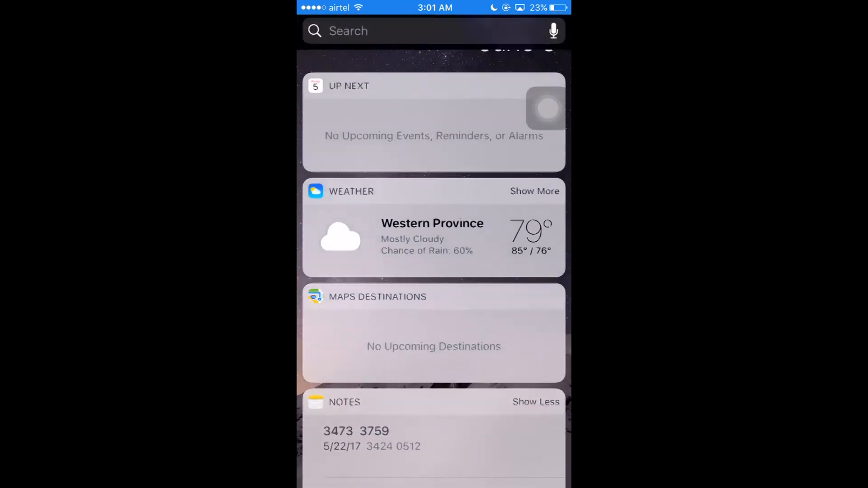
{"action": "scroll", "scroll_direction": "down", "scroll_amount": 3}
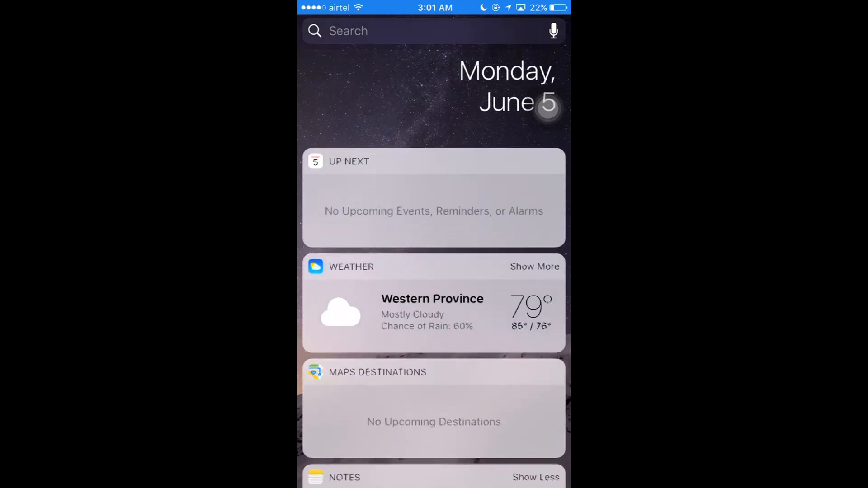
{"action": "scroll", "scroll_direction": "down", "scroll_amount": 3}
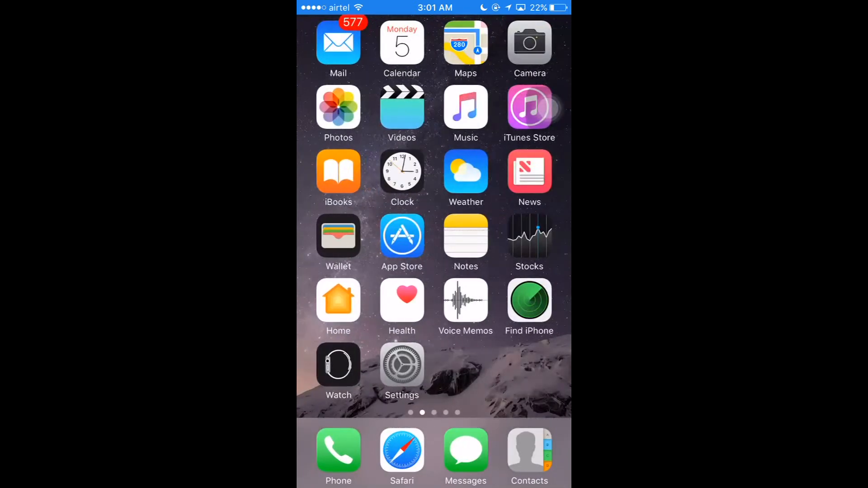
{"action": "scroll", "scroll_direction": "right", "scroll_amount": 3}
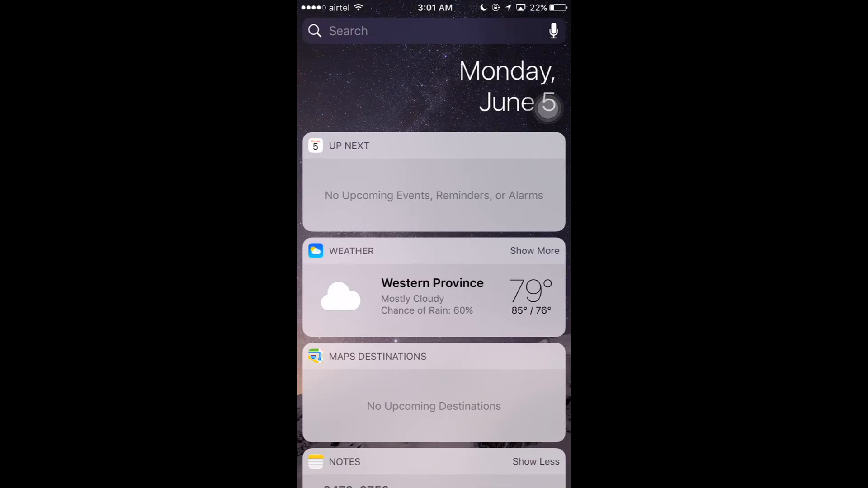
{"action": "scroll", "scroll_direction": "down", "scroll_amount": 3}
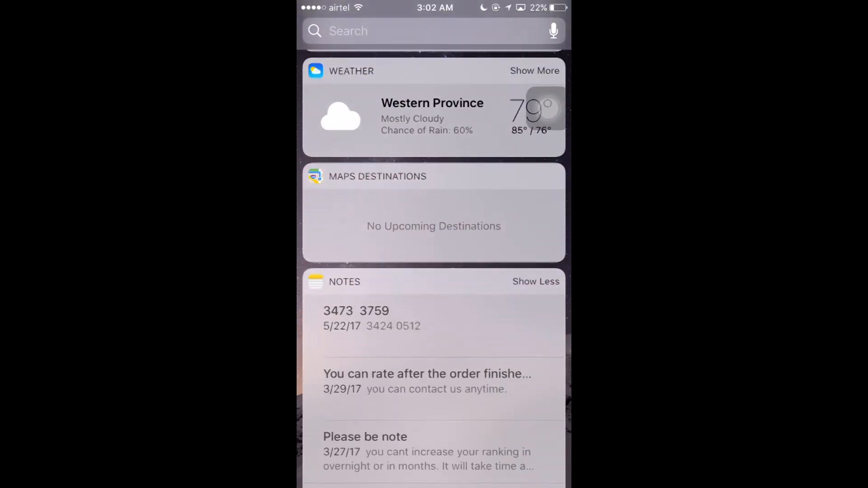
- Scroll past Calendar and Tips to the bottom of Today View and enter the Add Widgets editing list
{"action": "scroll", "scroll_direction": "down", "scroll_amount": 3}
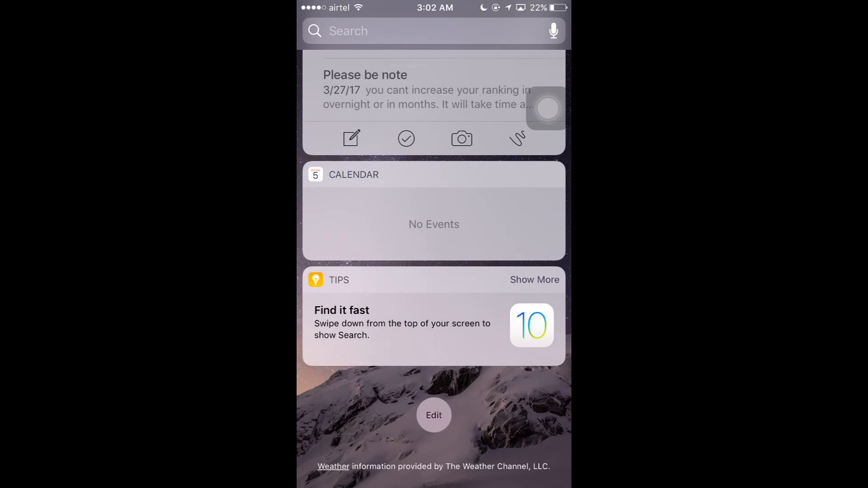
{"action": "left_click", "coordinate": [433, 415]}
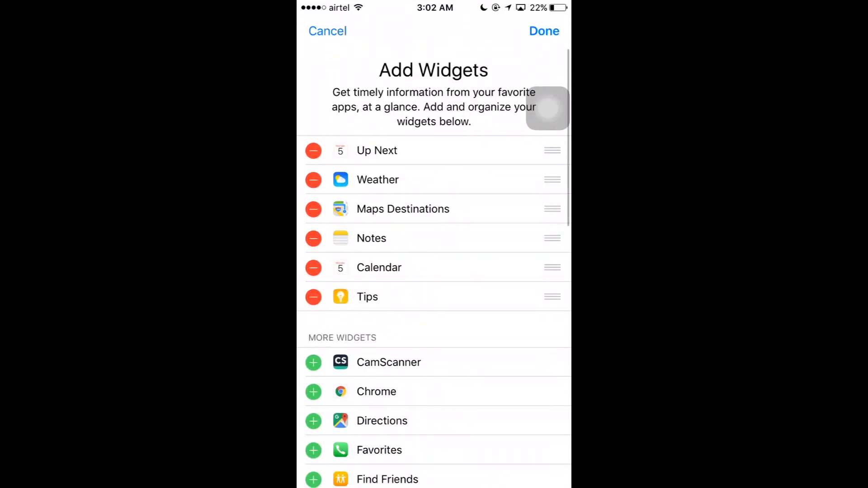
- Add the Chrome and Mail widgets so they appear below Tips in Today View
{"action": "scroll", "scroll_direction": "down", "scroll_amount": 3}
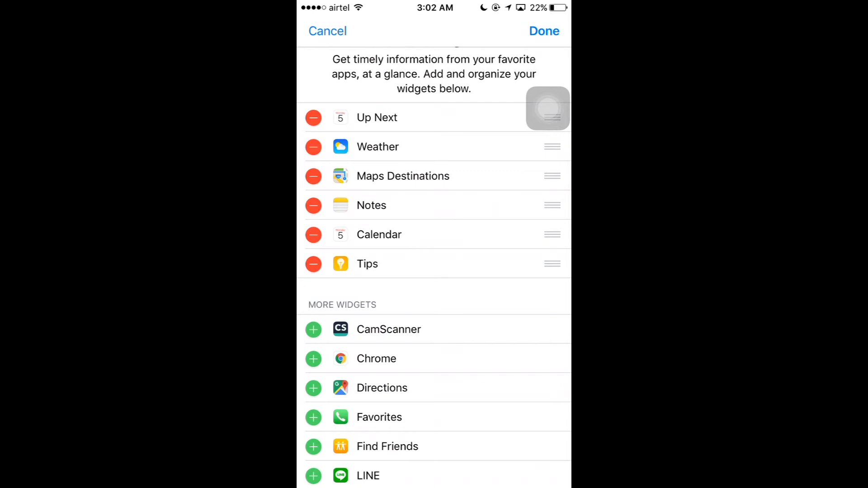
{"action": "scroll", "scroll_direction": "down", "scroll_amount": 3}
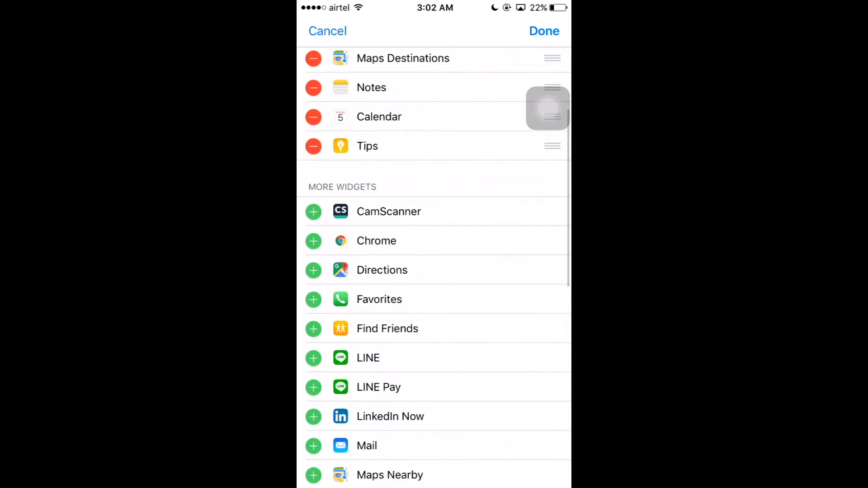
{"action": "scroll", "scroll_direction": "down", "scroll_amount": 3}
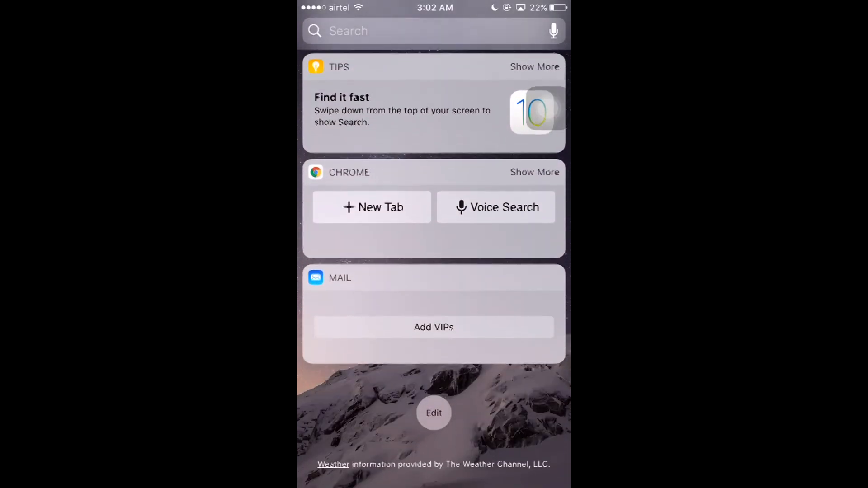
- Return to the Add Widgets list and reveal Chrome's Remove option
{"action": "scroll", "scroll_direction": "down", "scroll_amount": 3}
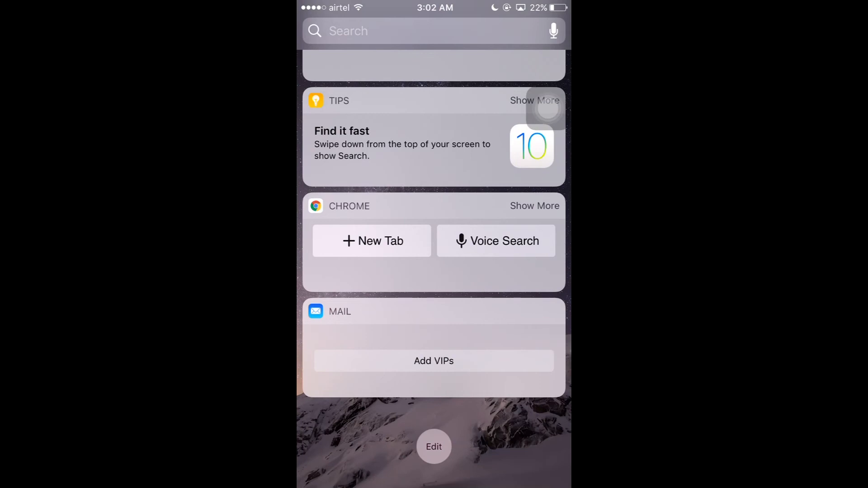
{"action": "left_click", "coordinate": [433, 447]}
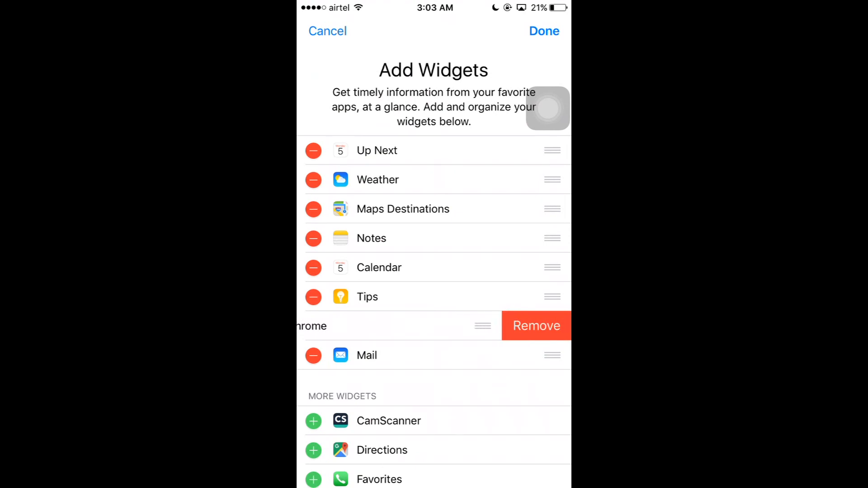
- Confirm removing Chrome and Mail, leaving the original six widgets active
{"action": "left_click", "coordinate": [537, 326]}
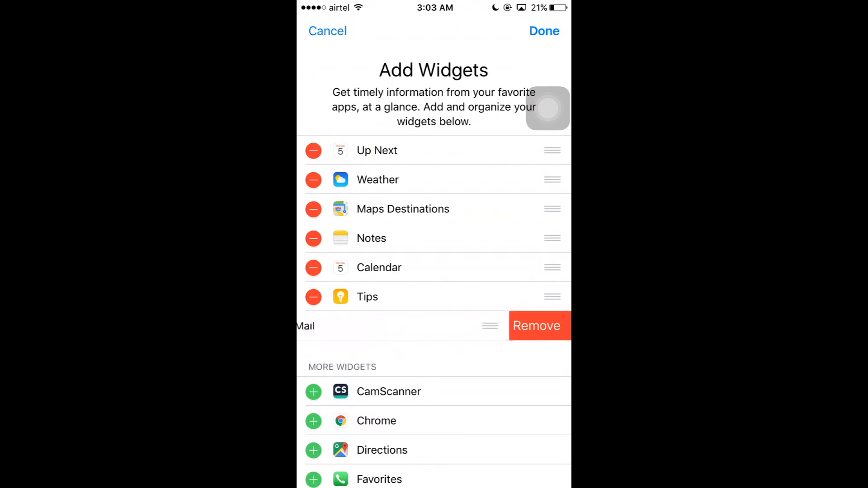
{"action": "left_click", "coordinate": [536, 325]}
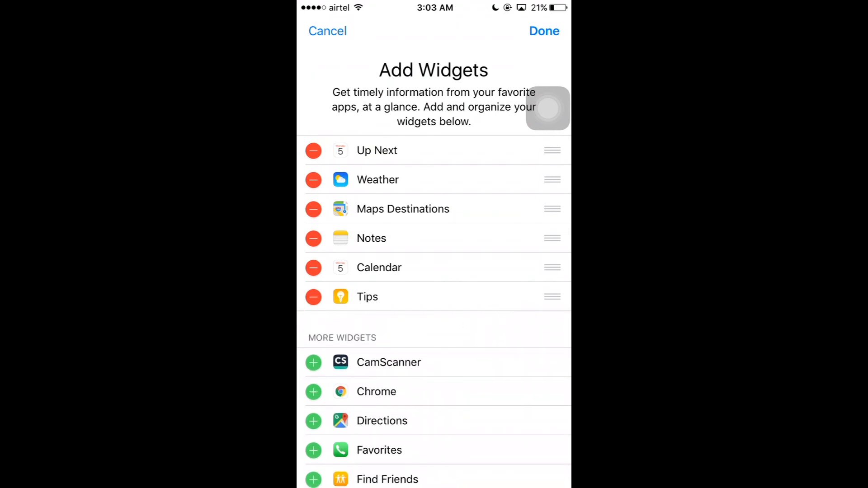